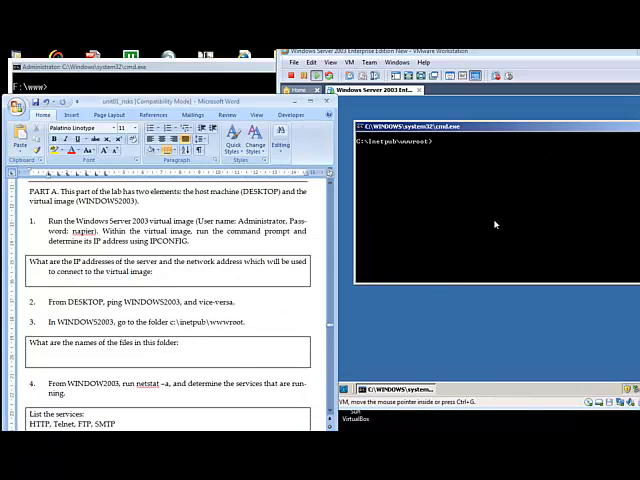
- Run ipconfig on the guest and the host to find 192.168.75.132 and 192.168.75.1
{"action": "type", "text": "ipconfig"}
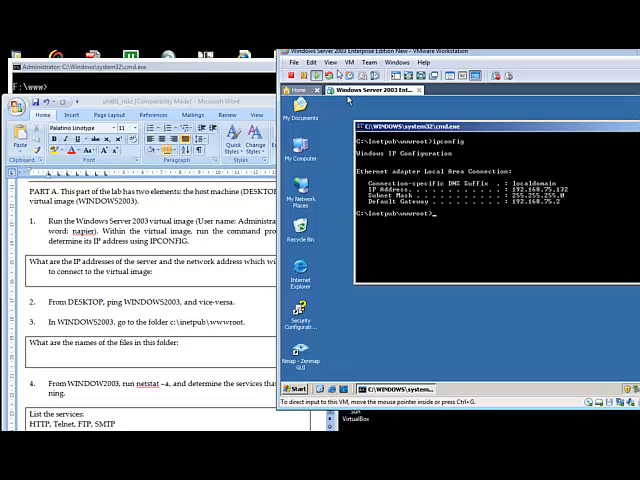
{"action": "type", "text": "ipco"}
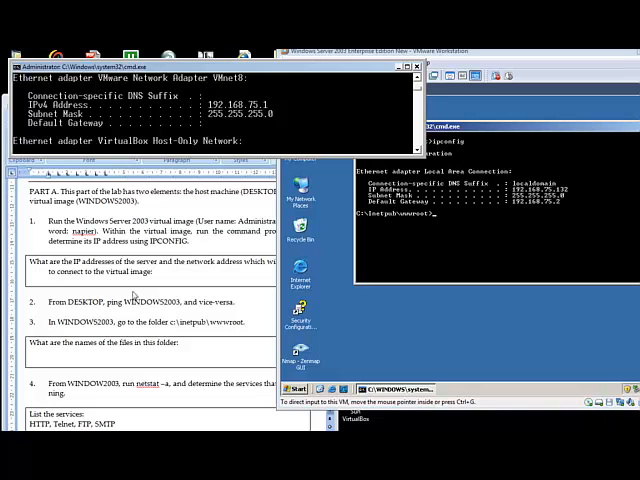
{"action": "type", "text": "192.1"}
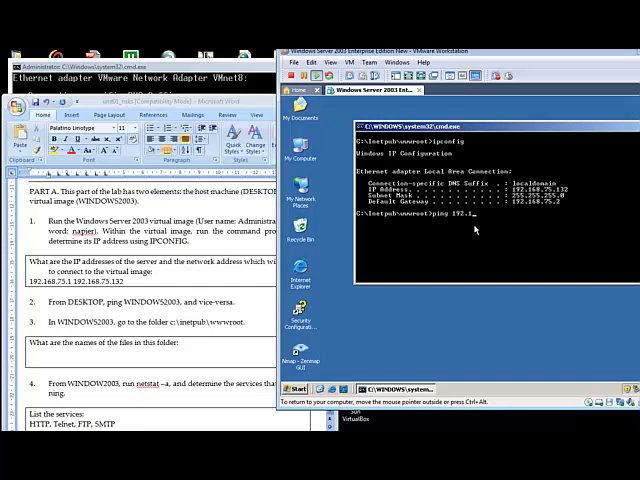
- Ping 192.168.75.1 from the guest, then list the inetpub folder with dir
{"action": "type", "text": "8.75.1"}
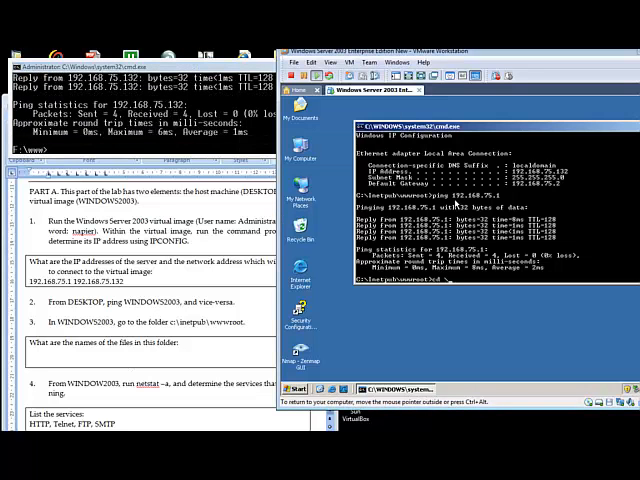
{"action": "type", "text": "dir"}
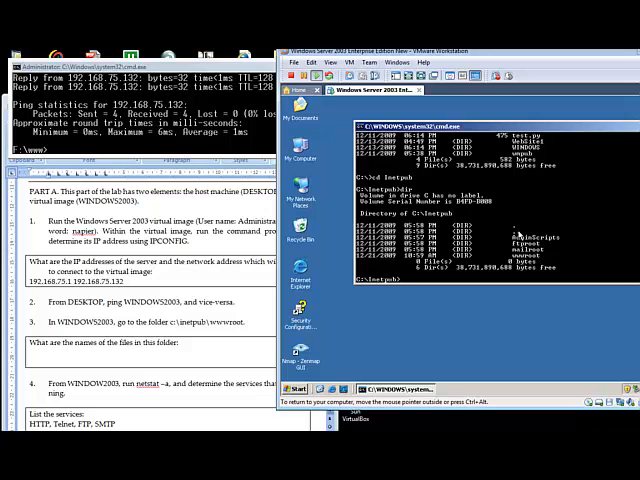
- Run cd wwwroot and netstat -a to show echo, telnet and smtp listening
{"action": "type", "text": "cd wwwroot"}
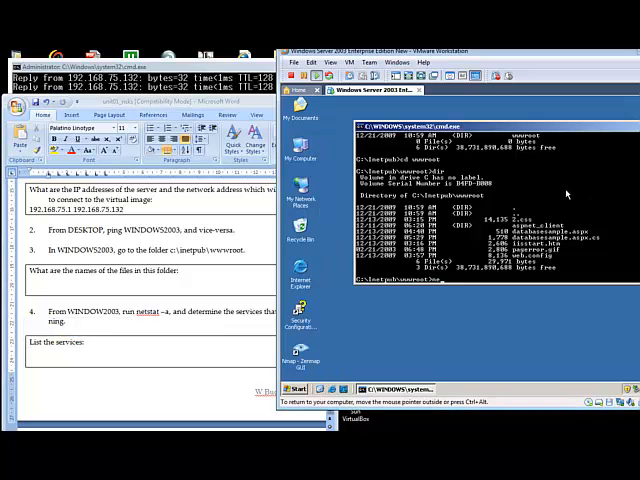
{"action": "type", "text": "netstat -a"}
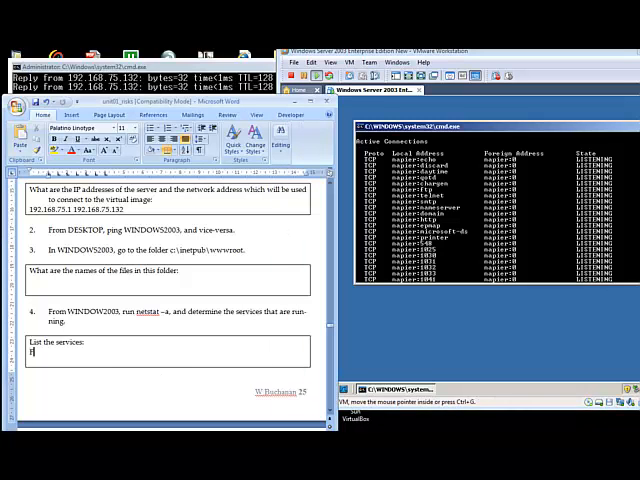
- Enter 'FTP, Telnet, HTTP, SMTP' as the services and scroll to the next question
{"action": "type", "text": "FTP, Telnet, HTTP,"}
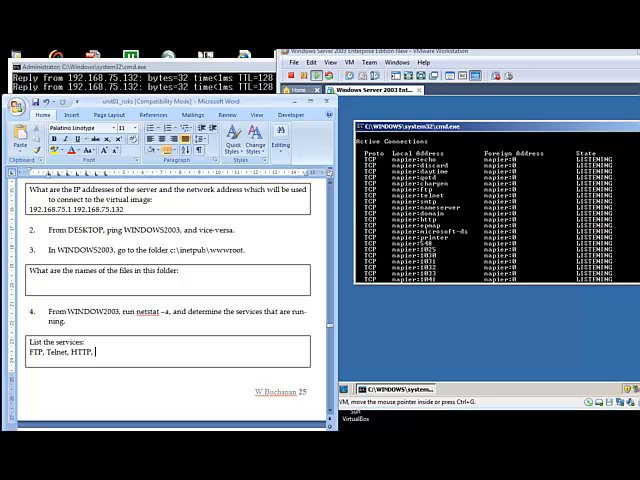
{"action": "type", "text": "SMTP"}
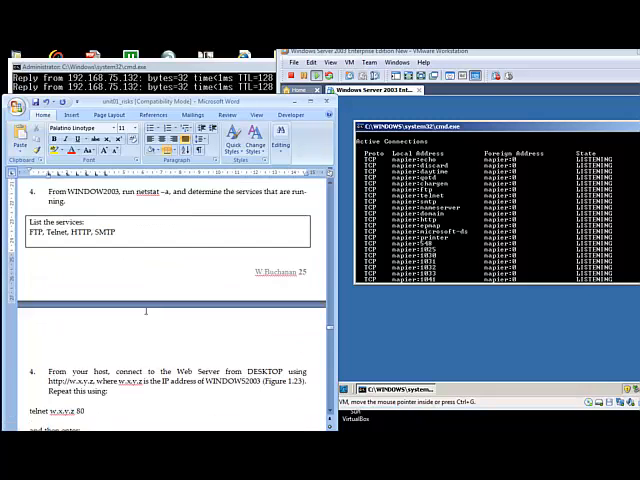
{"action": "scroll", "scroll_direction": "down", "scroll_amount": 3}
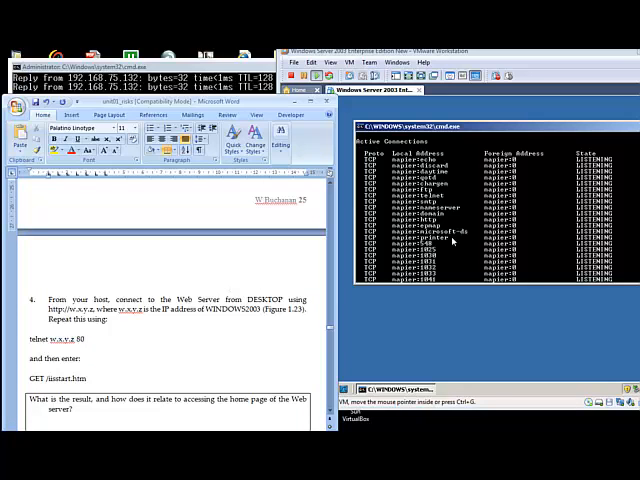
{"action": "mouse_move", "coordinate": [452, 241]}
{"action": "type", "text": "http://192.168.75.132"}
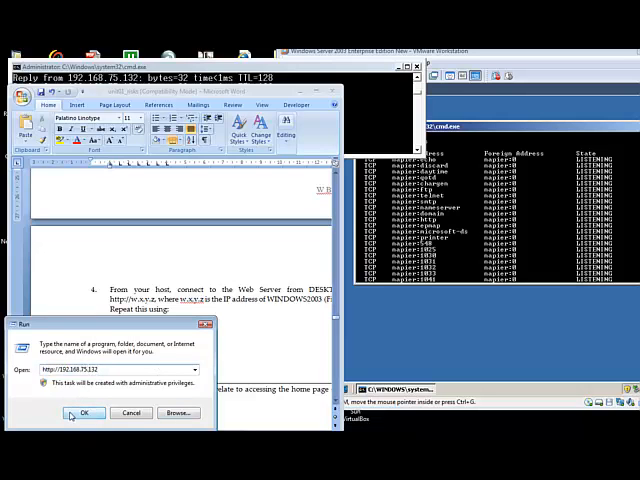
{"action": "left_click", "coordinate": [84, 412]}
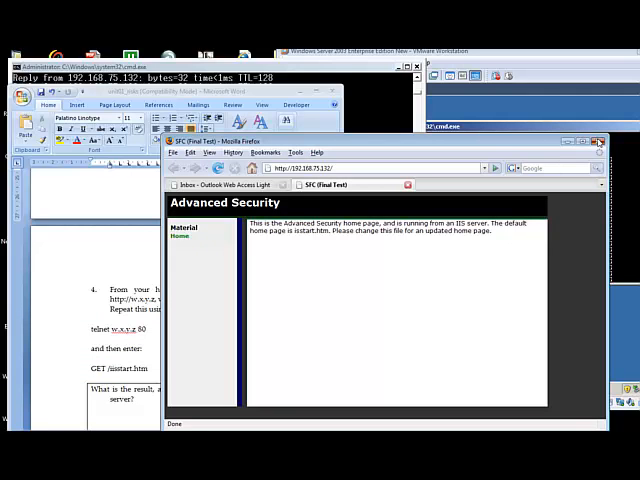
{"action": "left_click", "coordinate": [599, 141]}
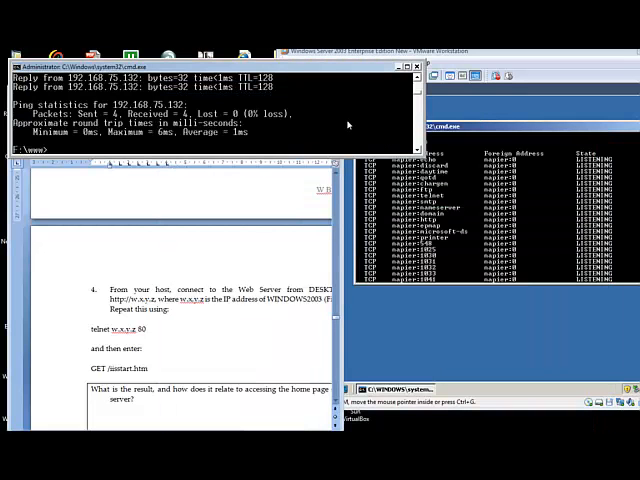
{"action": "type", "text": "telnet 192.168.75.132"}
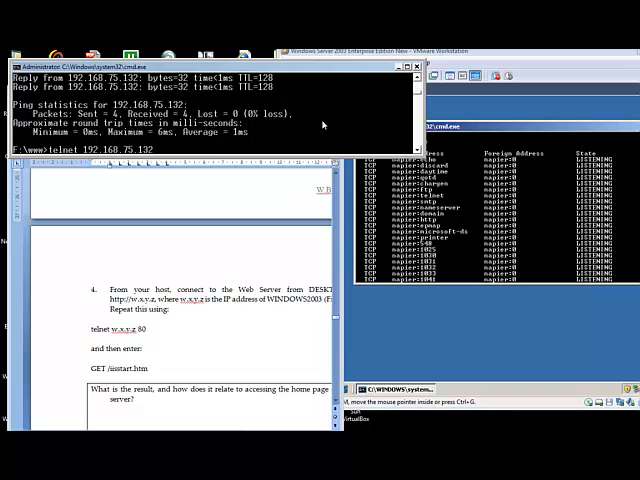
- Telnet to 192.168.75.132 on port 80 and scroll through the returned iisstart.htm HTML
{"action": "key", "text": "enter"}
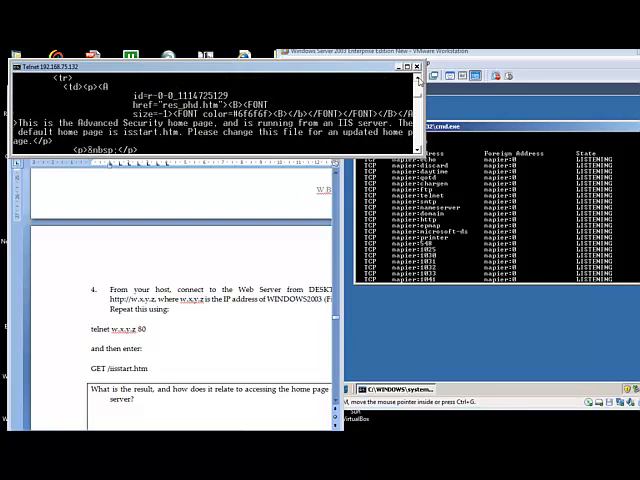
{"action": "scroll", "scroll_direction": "down", "scroll_amount": 3}
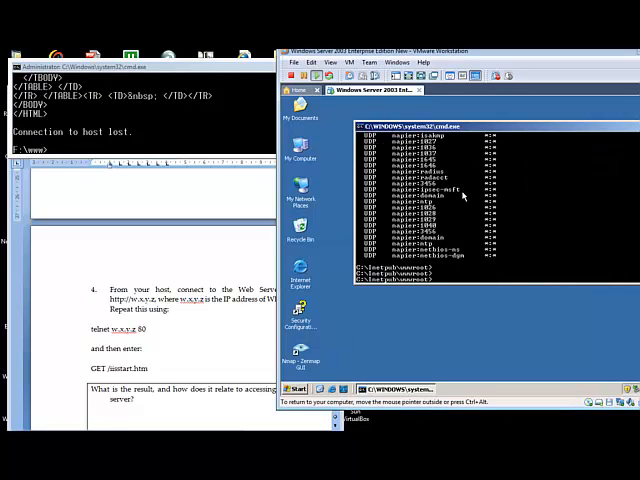
{"action": "type", "text": "notepad iss"}
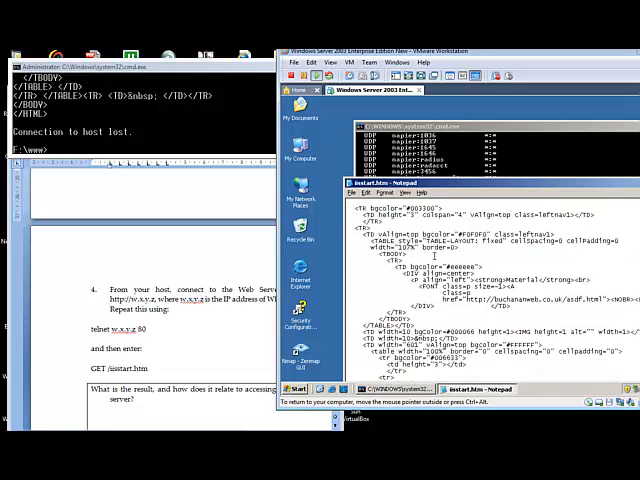
- Scroll through the iisstart.htm source in the guest's Notepad
{"action": "scroll", "scroll_direction": "down", "scroll_amount": 3}
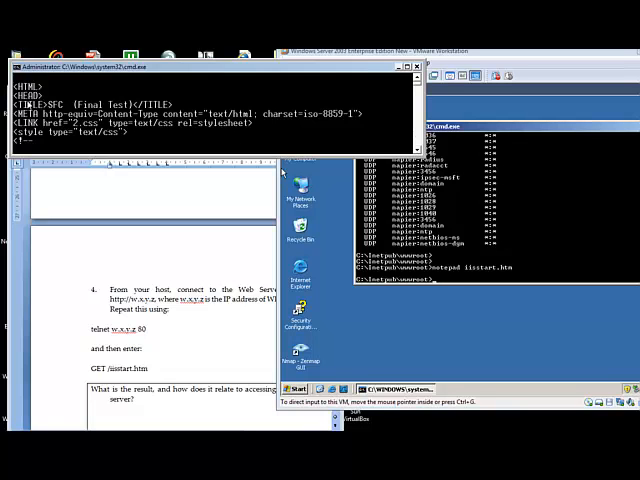
{"action": "mouse_move", "coordinate": [157, 357]}
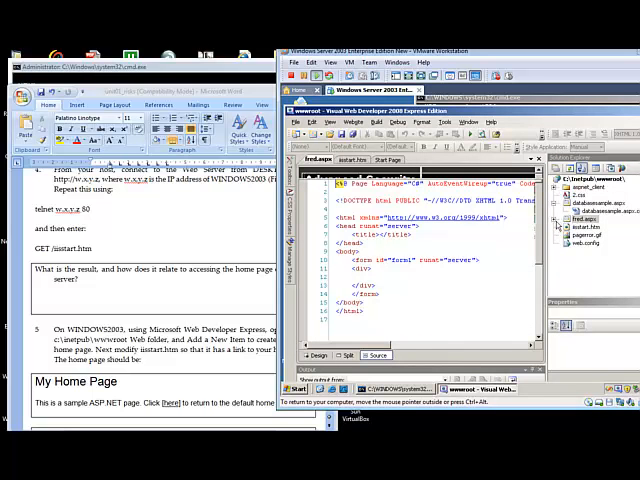
- In fred.aspx Design view, type 'This is a sample ASP.NET page' below the heading
{"action": "left_click", "coordinate": [319, 355]}
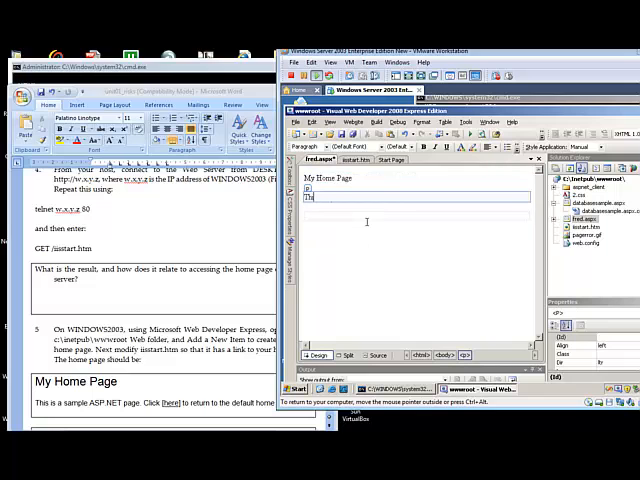
{"action": "type", "text": "This is a sample"}
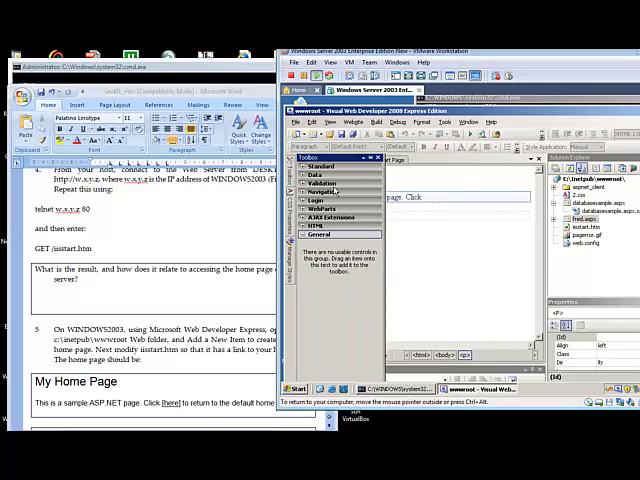
{"action": "left_click", "coordinate": [312, 164]}
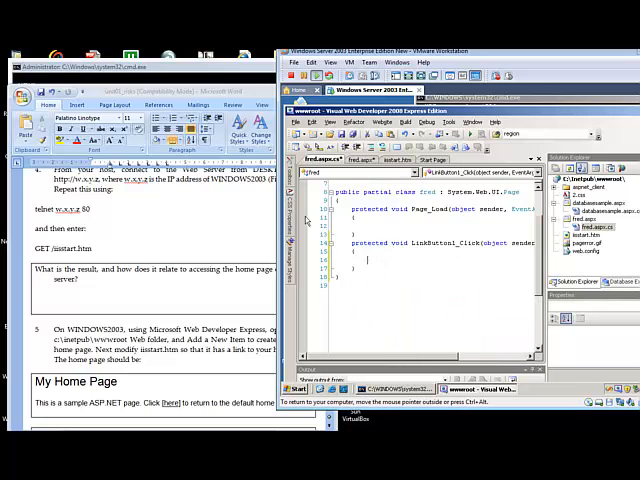
- Add Response.Redirect("iisstart.htm"); inside the LinkButton1_Click handler
{"action": "type", "text": "Response.Redirect(\"ii"}
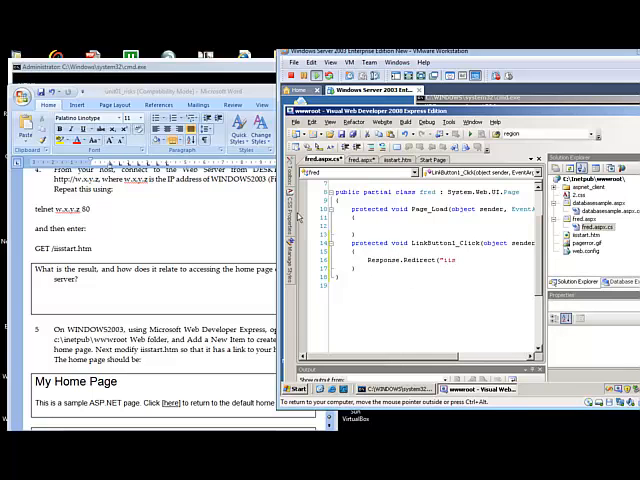
{"action": "type", "text": "start.htm"}
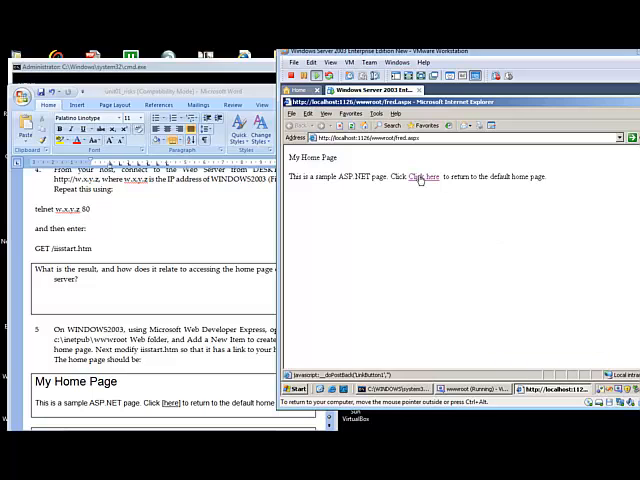
- Follow fred.aspx's 'Click here' link back to the default home page
{"action": "left_click", "coordinate": [431, 177]}
{"action": "type", "text": "http://192.168.75.132"}
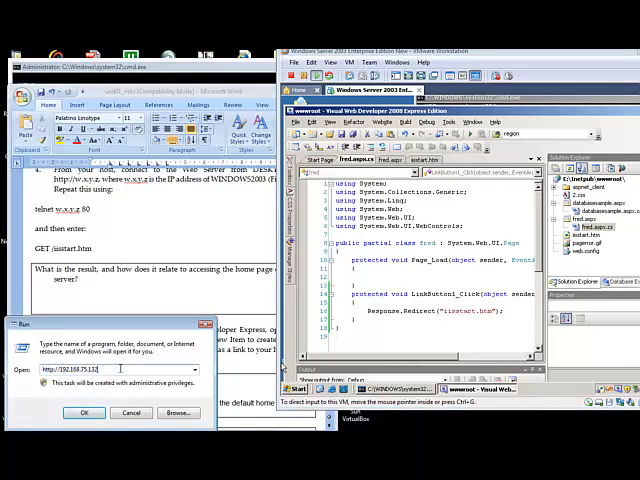
{"action": "type", "text": "/fred.aspx"}
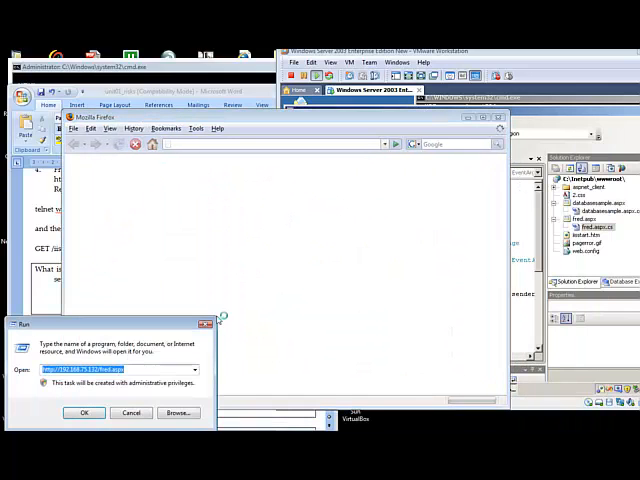
{"action": "left_click", "coordinate": [84, 412]}
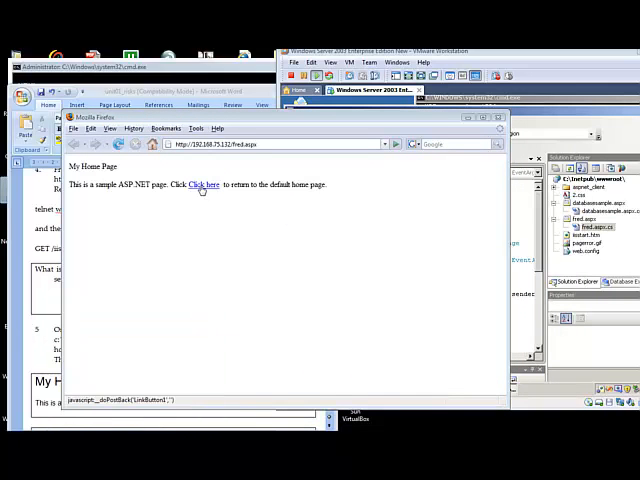
{"action": "left_click", "coordinate": [203, 185]}
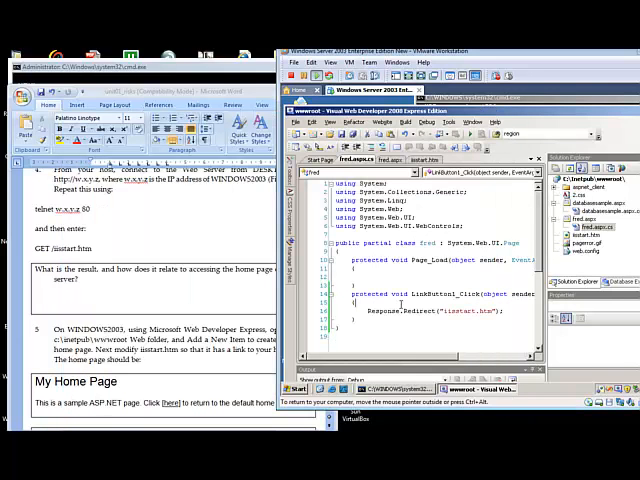
- Scroll the worksheet down to step 6 on telnet and bring the command prompt forward
{"action": "scroll", "scroll_direction": "down", "scroll_amount": 3}
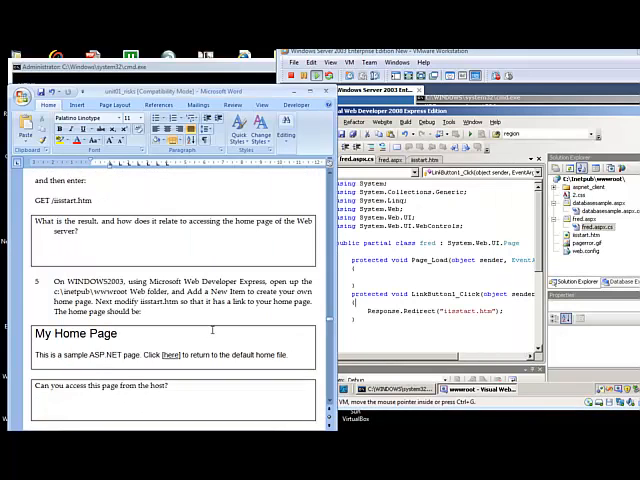
{"action": "scroll", "scroll_direction": "down", "scroll_amount": 3}
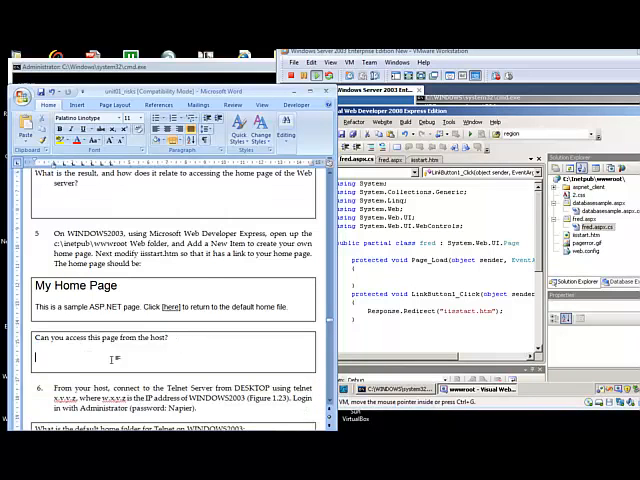
{"action": "scroll", "scroll_direction": "down", "scroll_amount": 3}
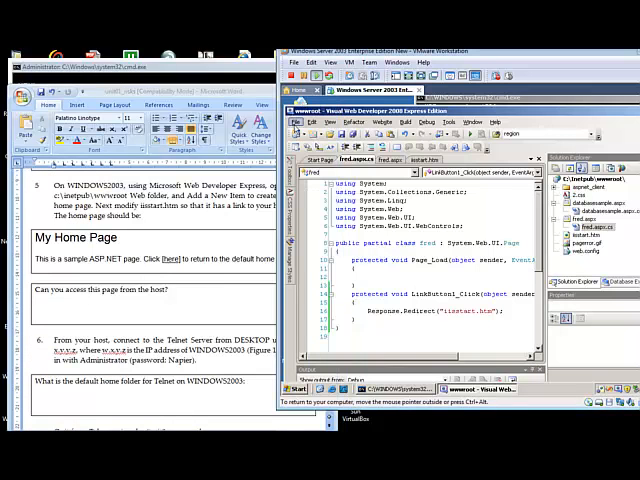
{"action": "left_click", "coordinate": [296, 122]}
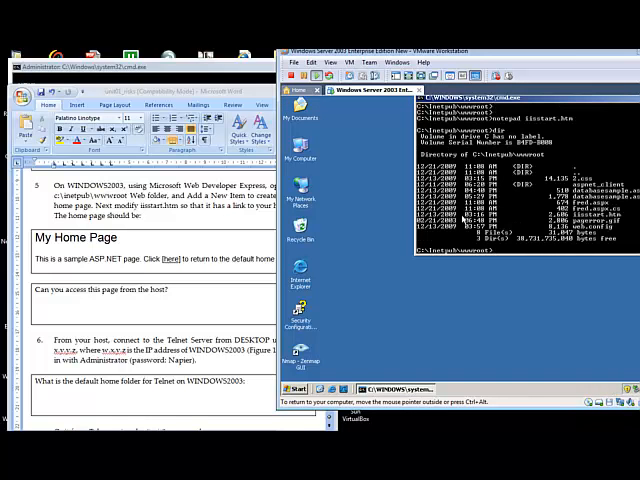
{"action": "mouse_move", "coordinate": [467, 218]}
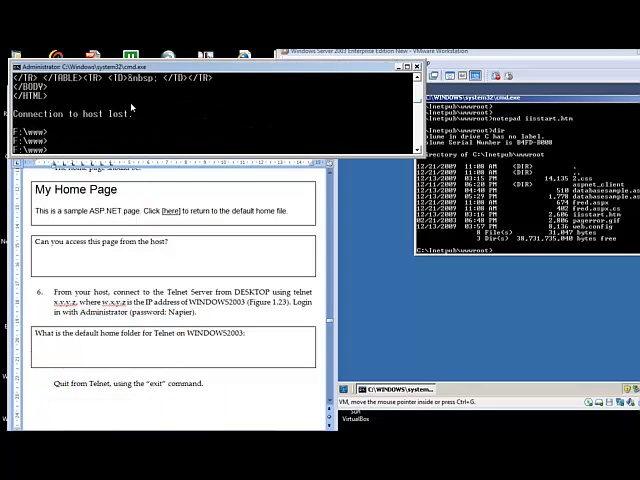
- Telnet to 192.168.75.132 and confirm the prompt with y
{"action": "type", "text": "telnet"}
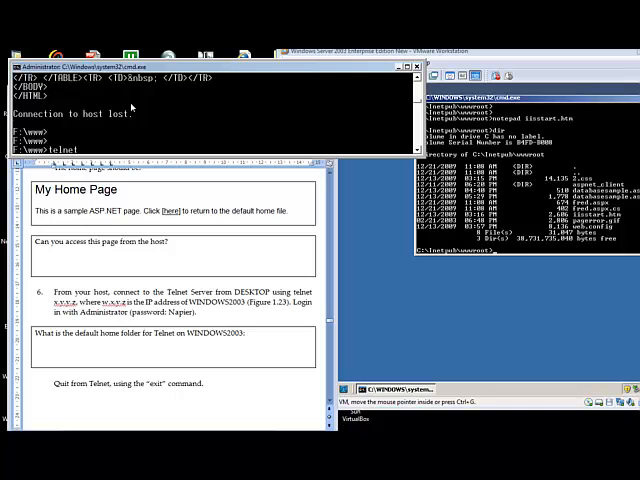
{"action": "mouse_move", "coordinate": [122, 108]}
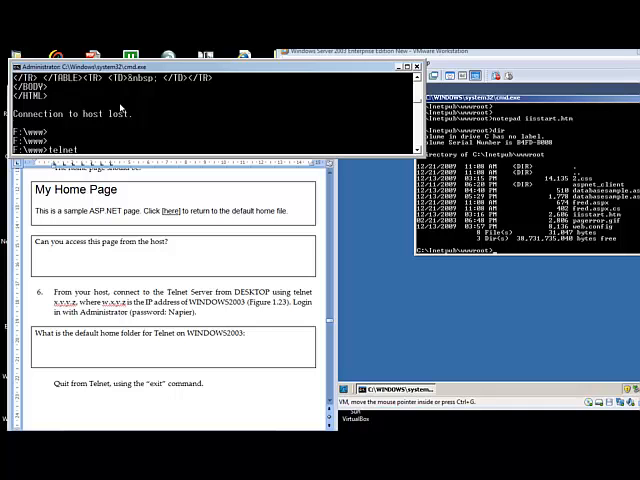
{"action": "type", "text": "192.168."}
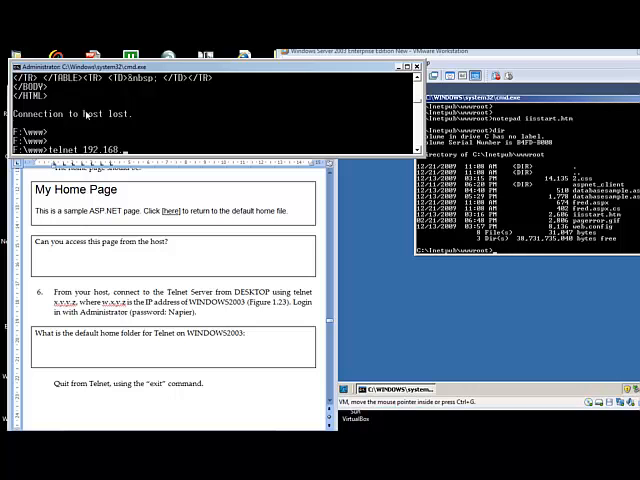
{"action": "type", "text": "75.1"}
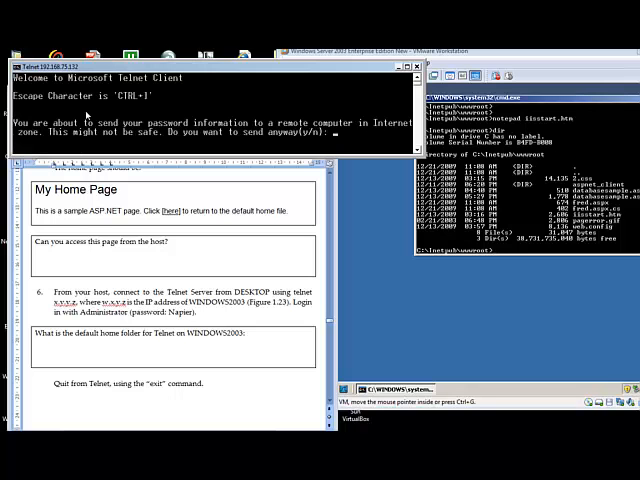
{"action": "type", "text": "y"}
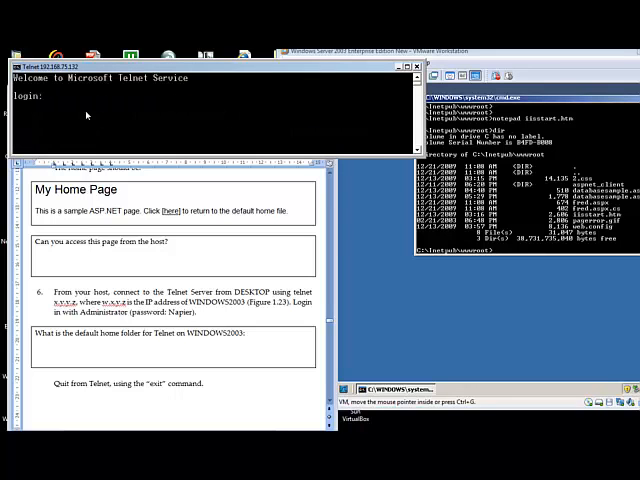
- Log in as Administrator and list the contents of C:\Documents and Settings\Administrator
{"action": "type", "text": "Administ"}
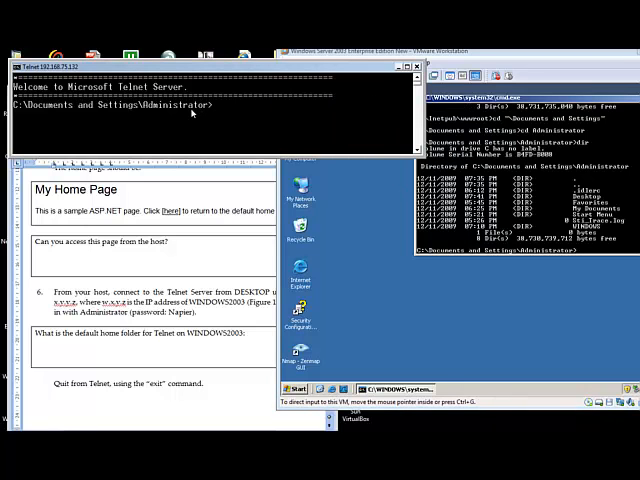
{"action": "type", "text": "ed"}
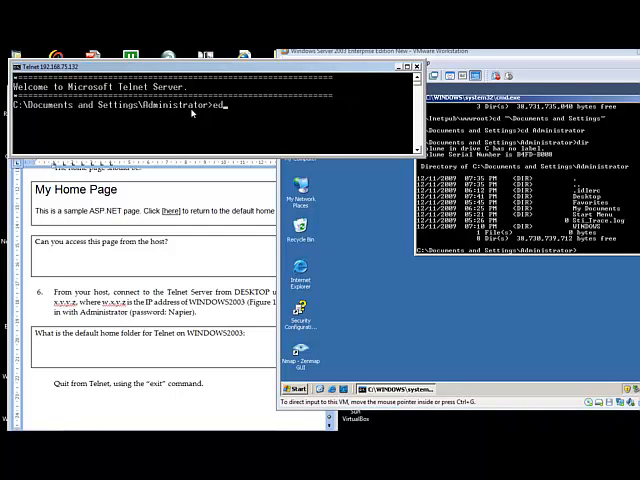
{"action": "type", "text": "dir ?"}
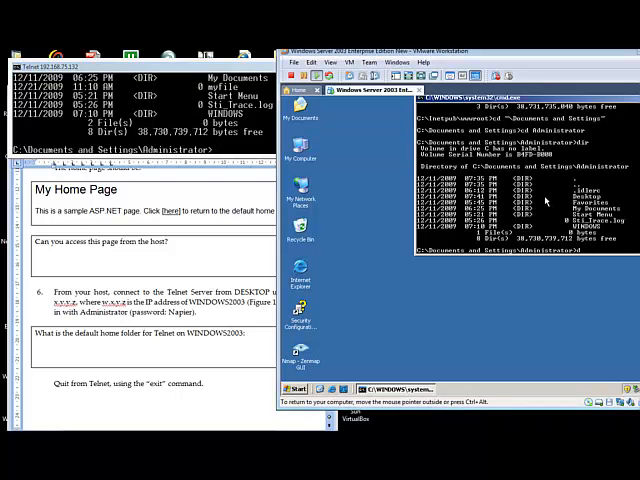
{"action": "type", "text": "type myfile"}
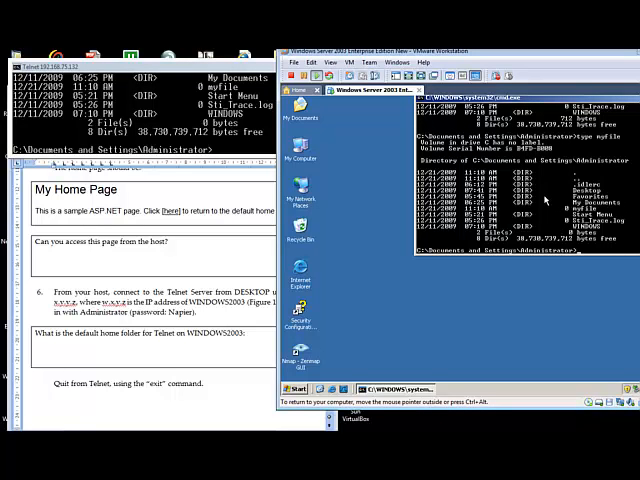
{"action": "mouse_move", "coordinate": [575, 252]}
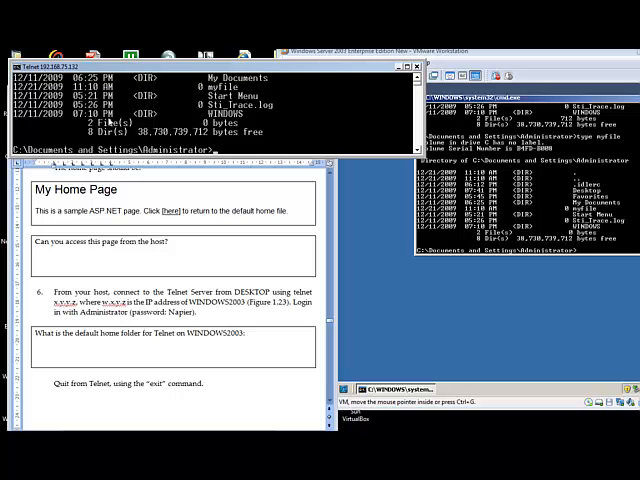
- Exit the telnet session and scroll the worksheet to step 7 on FTP over port 21
{"action": "type", "text": "exit"}
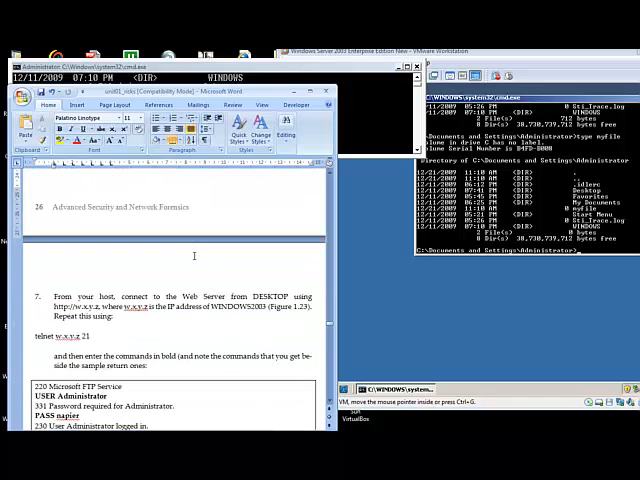
{"action": "scroll", "scroll_direction": "down", "scroll_amount": 3}
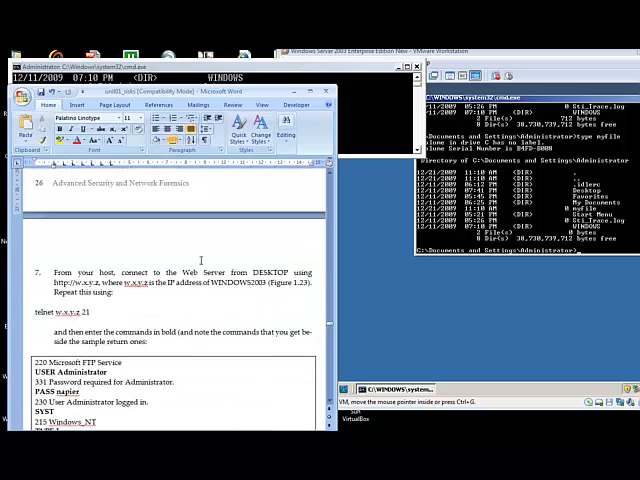
{"action": "double_click", "coordinate": [193, 272]}
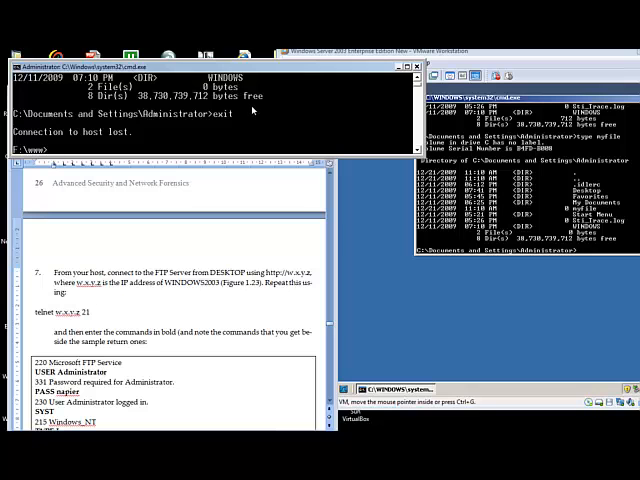
- Telnet to the FTP service at 192.168.75.132 on port 21
{"action": "type", "text": "telnet 192."}
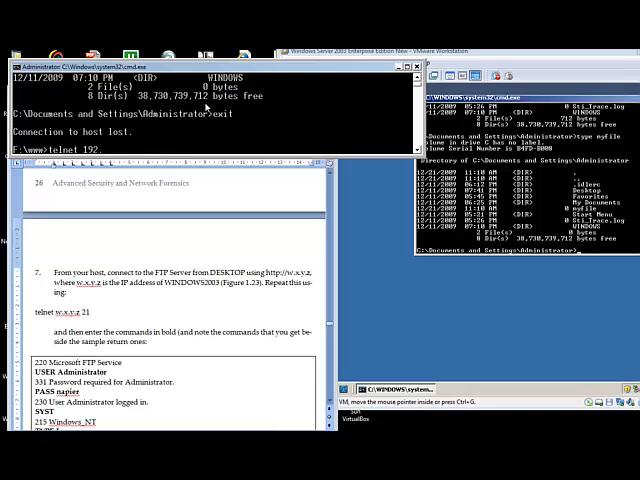
{"action": "type", "text": "168."}
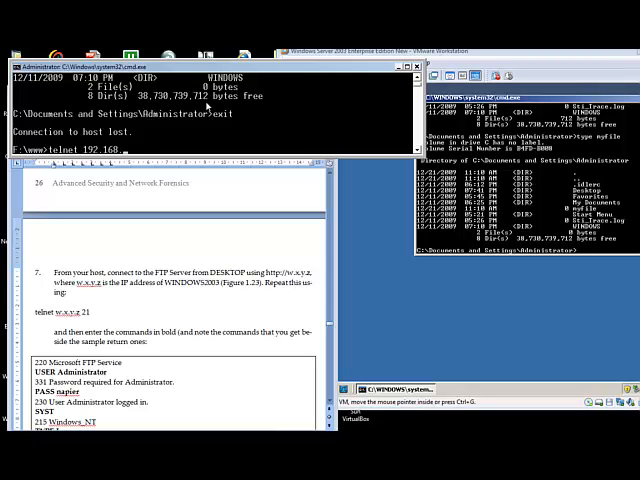
{"action": "type", "text": "75."}
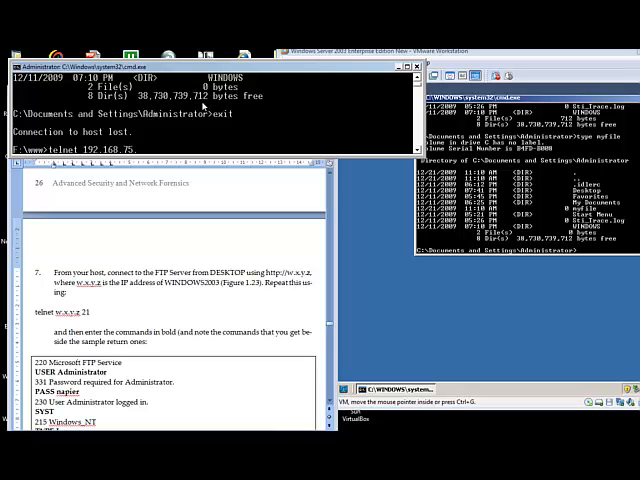
{"action": "type", "text": "132"}
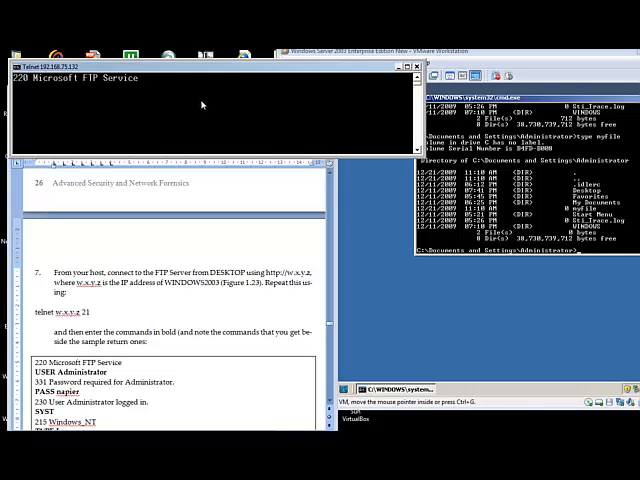
{"action": "type", "text": "USER Administrator"}
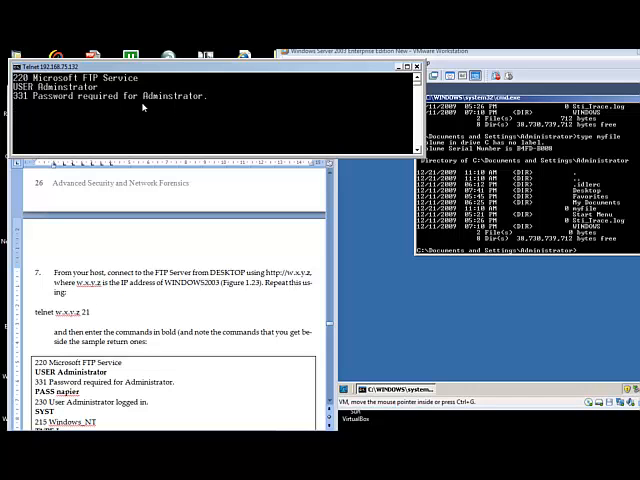
{"action": "type", "text": "PASS"}
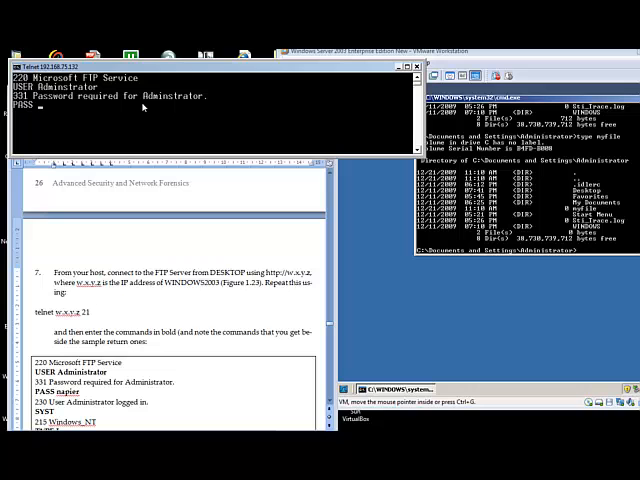
{"action": "key", "text": "Enter"}
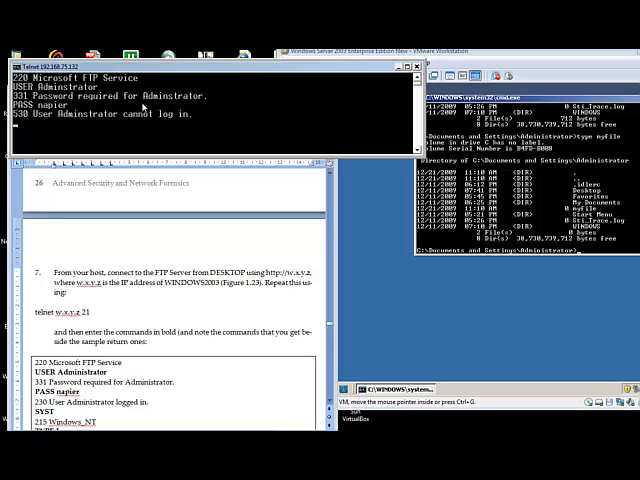
{"action": "type", "text": "USER"}
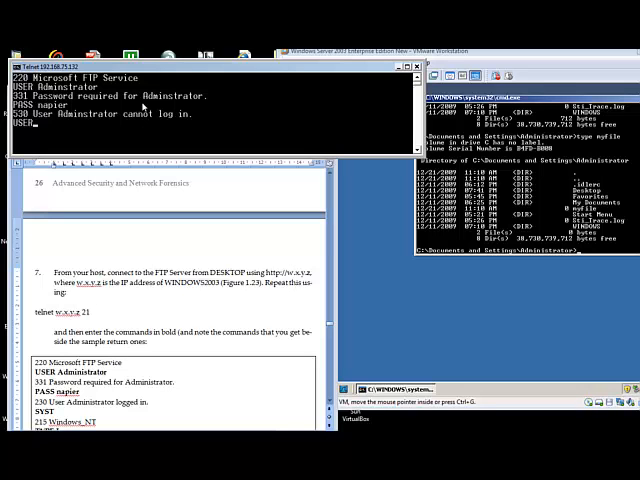
{"action": "type", "text": "Admin"}
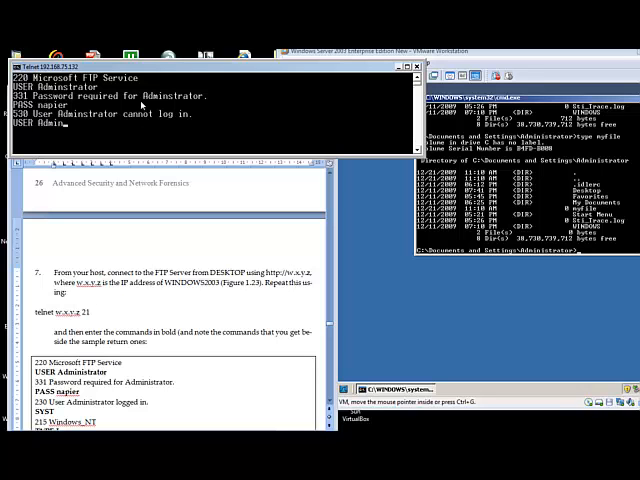
{"action": "type", "text": "USER Administrator"}
{"action": "type", "text": "PASS na"}
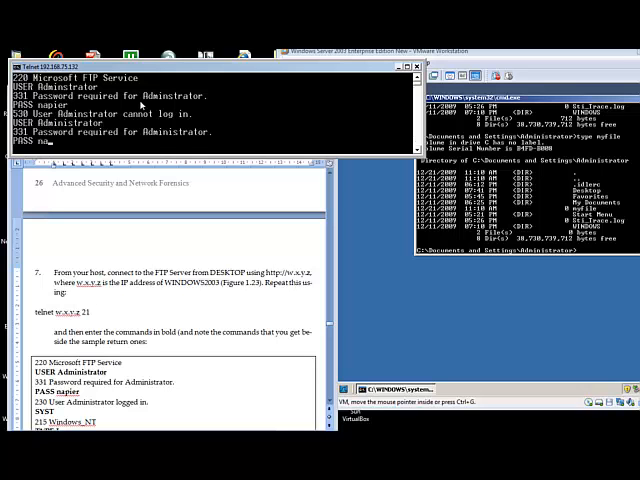
{"action": "key", "text": "Return"}
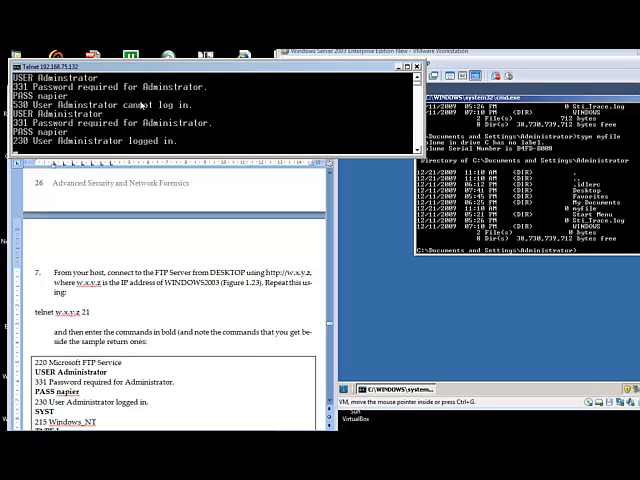
- Send HELP, SYST, TYPE I and PASV, getting passive address 192,168,75,132,4,77
{"action": "type", "text": "HELP"}
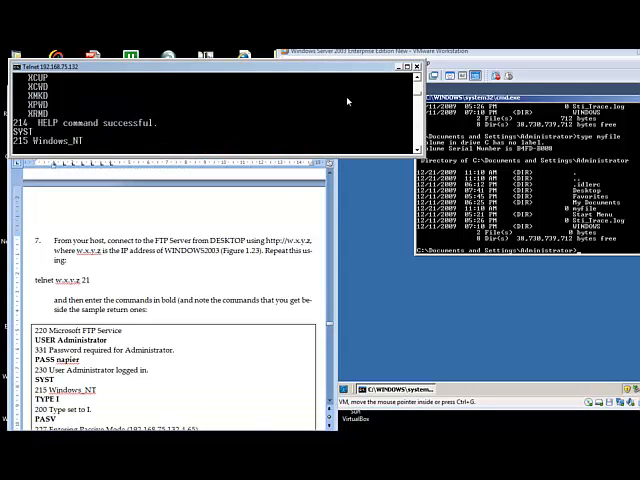
{"action": "type", "text": "TYPE I"}
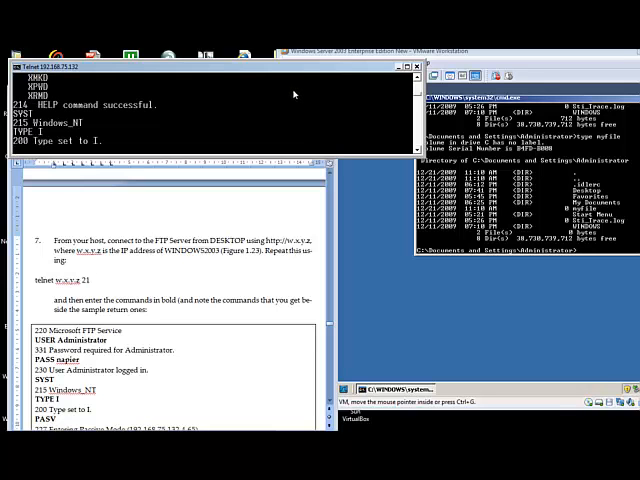
{"action": "type", "text": "PASV"}
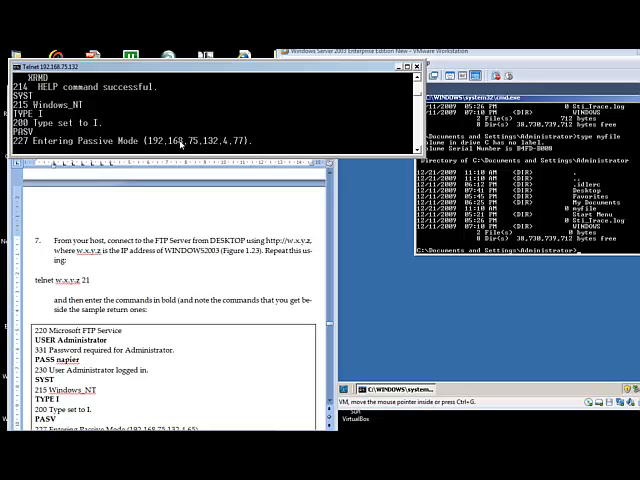
{"action": "mouse_move", "coordinate": [206, 133]}
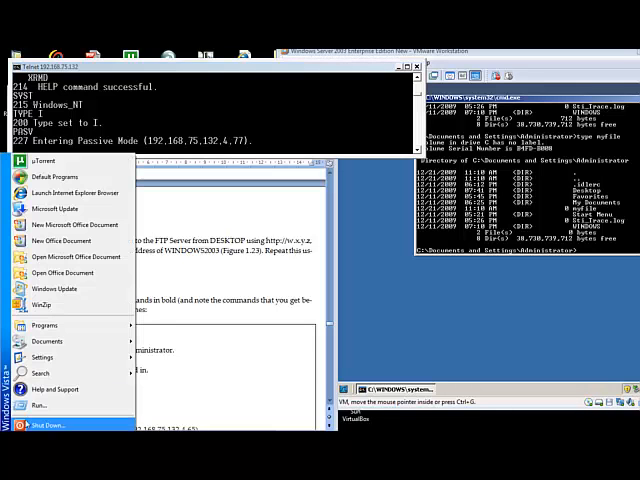
- Launch Calculator from Run and compute the data port 4*256+77 = 1101
{"action": "left_click", "coordinate": [38, 405]}
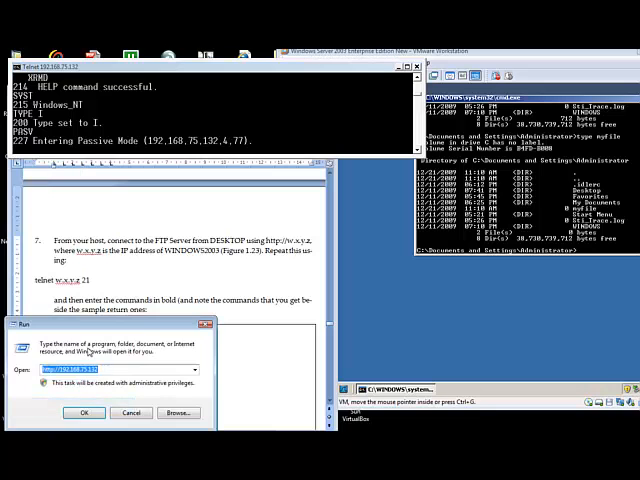
{"action": "left_click", "coordinate": [83, 412]}
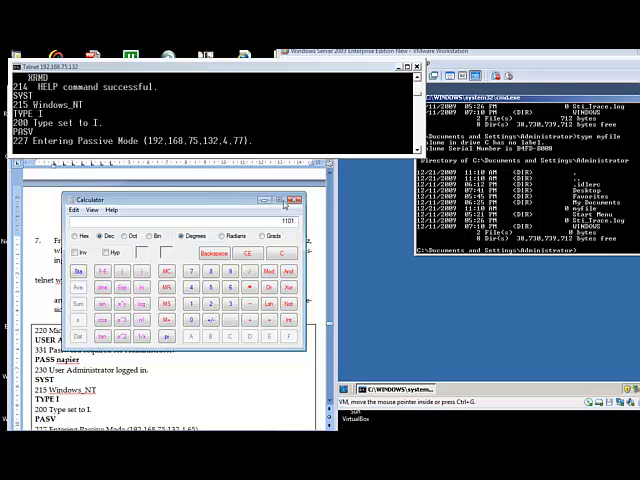
{"action": "mouse_move", "coordinate": [285, 205]}
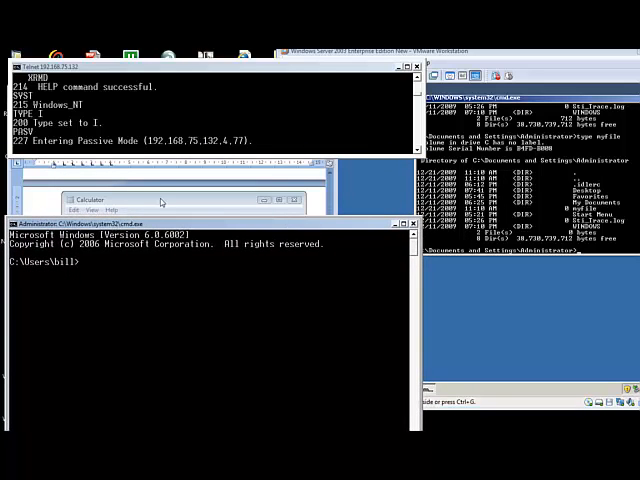
- Start a second telnet to 192.168.75.132 port 1101 and send LIST in the FTP session
{"action": "type", "text": "telnet 192.168."}
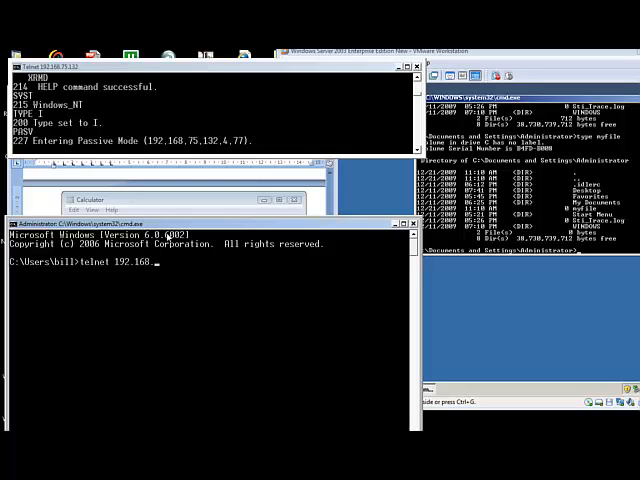
{"action": "type", "text": "4."}
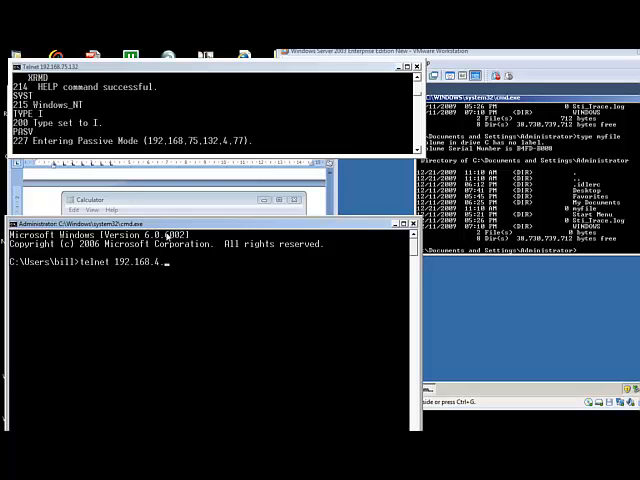
{"action": "type", "text": "132"}
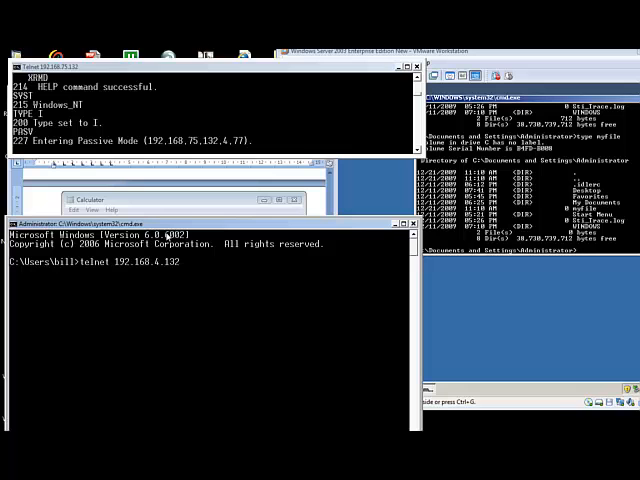
{"action": "type", "text": "1011"}
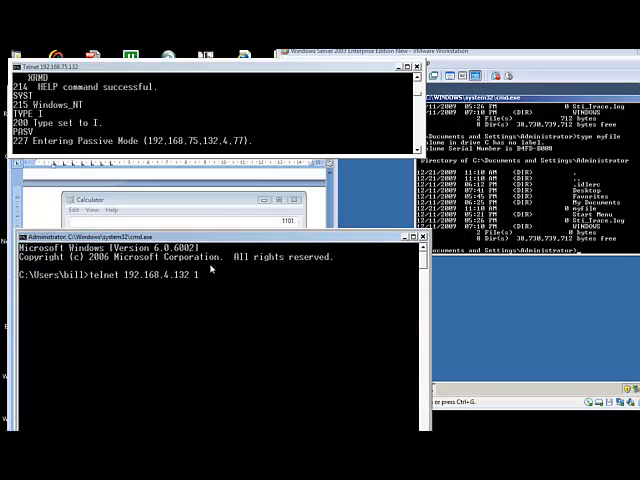
{"action": "type", "text": "101"}
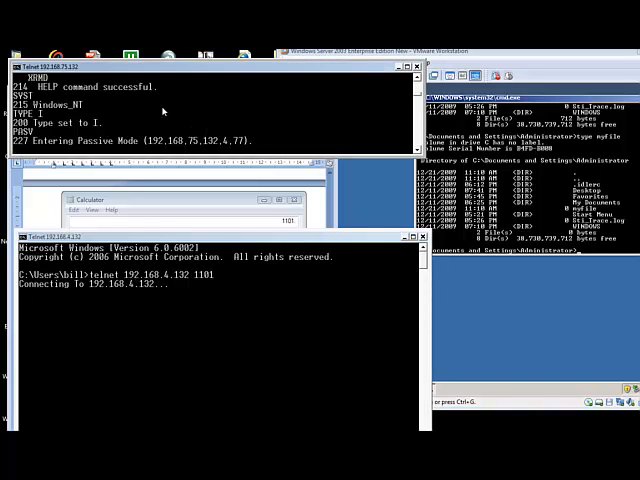
{"action": "type", "text": "LIST"}
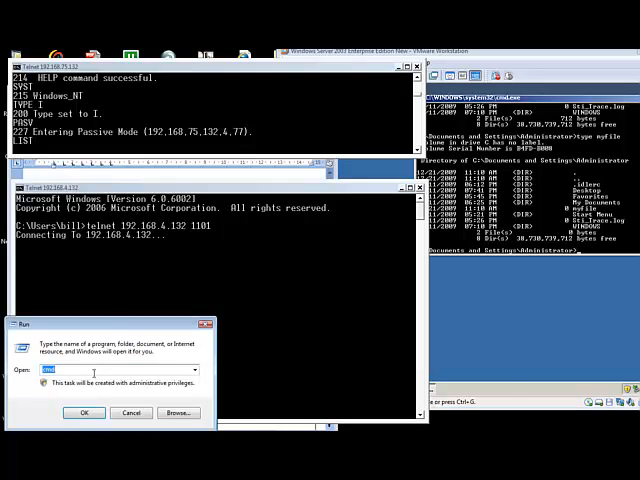
- Open a new command prompt and telnet to 192.168.75.132 on port 1101
{"action": "left_click", "coordinate": [84, 412]}
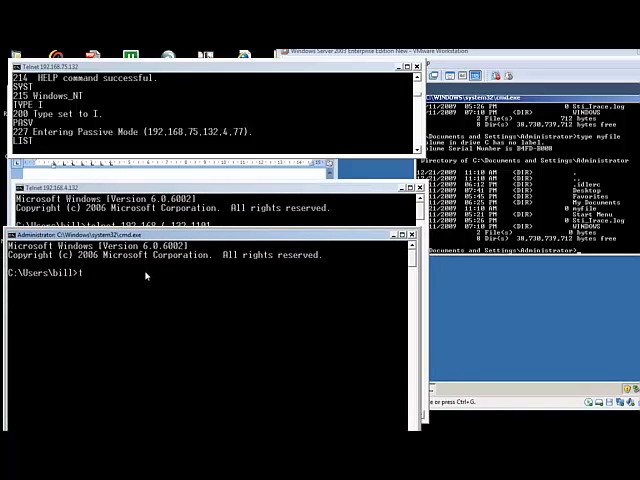
{"action": "type", "text": "telnet 192.16"}
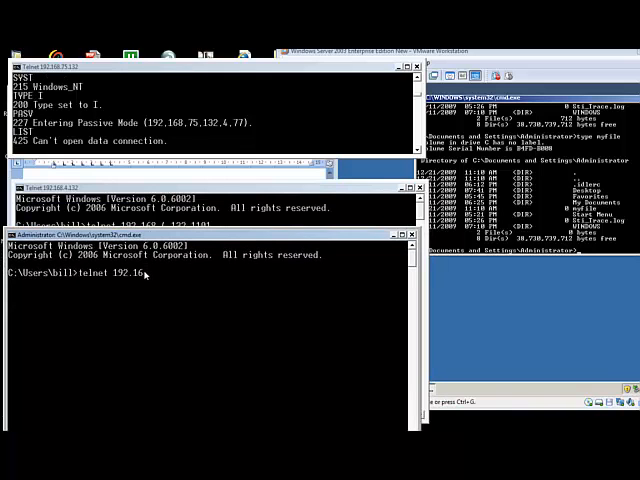
{"action": "type", "text": "8"}
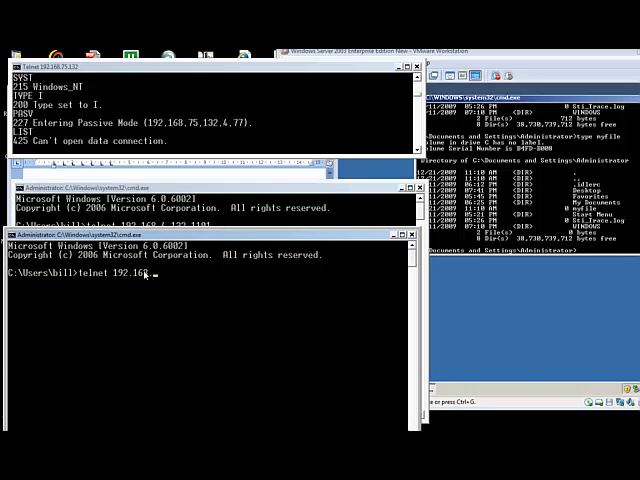
{"action": "type", "text": "7"}
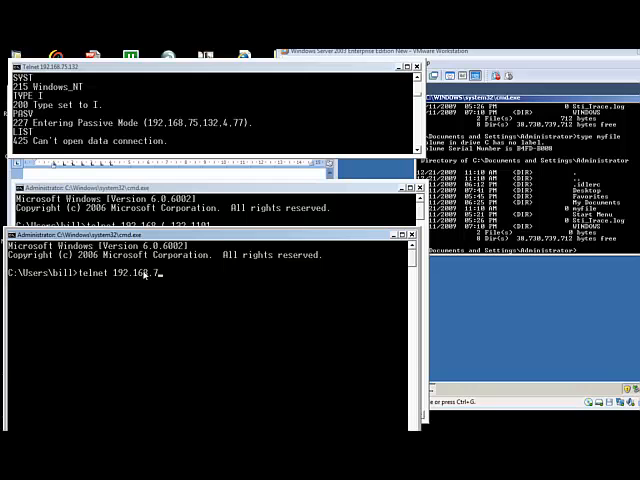
{"action": "type", "text": "5.132"}
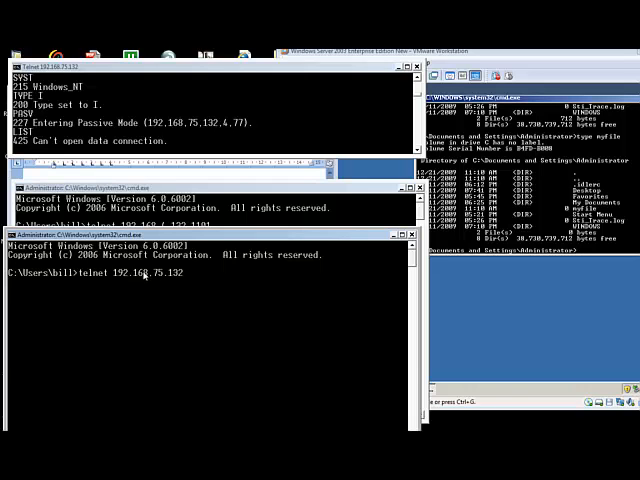
{"action": "type", "text": "1101"}
{"action": "type", "text": "pASV"}
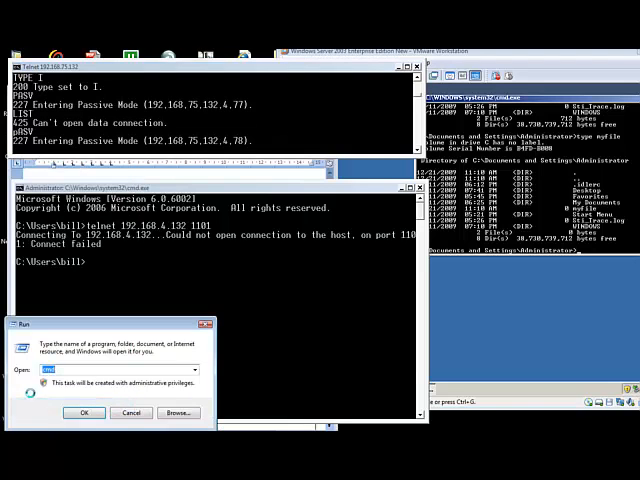
- Compute port 1102 in Calculator, telnet to port 1102, and resend PASV in the FTP session
{"action": "left_click", "coordinate": [84, 412]}
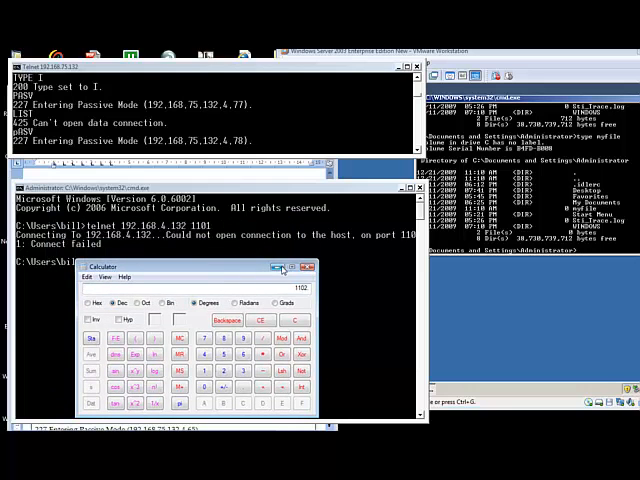
{"action": "left_click", "coordinate": [306, 267]}
{"action": "type", "text": "LIST"}
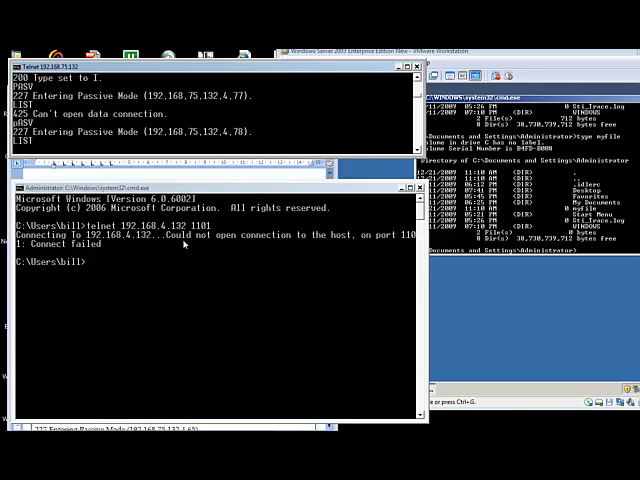
{"action": "type", "text": "telnet 192.168.4.132 11"}
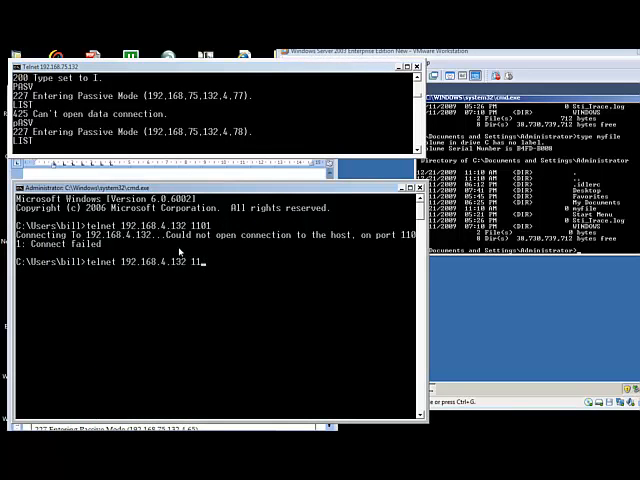
{"action": "type", "text": "02"}
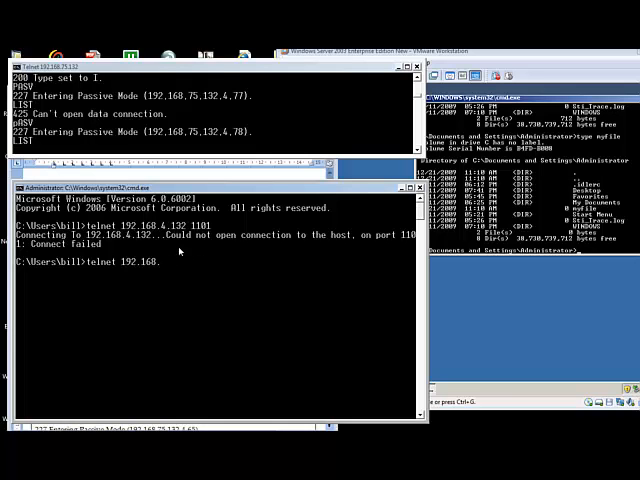
{"action": "type", "text": "43"}
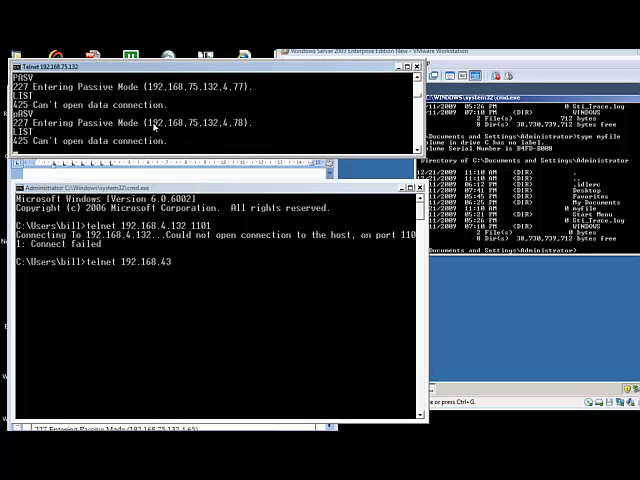
{"action": "type", "text": "PASC"}
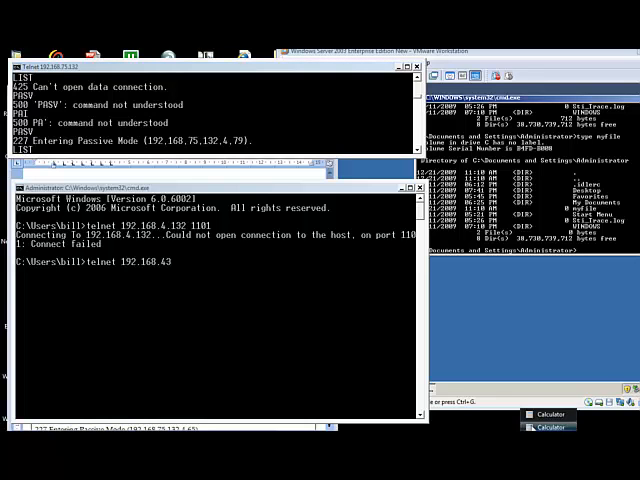
- Telnet to 192.168.75.132 on port 1103 so the FTP listing transfer completes
{"action": "left_click", "coordinate": [547, 427]}
{"action": "type", "text": "75.132"}
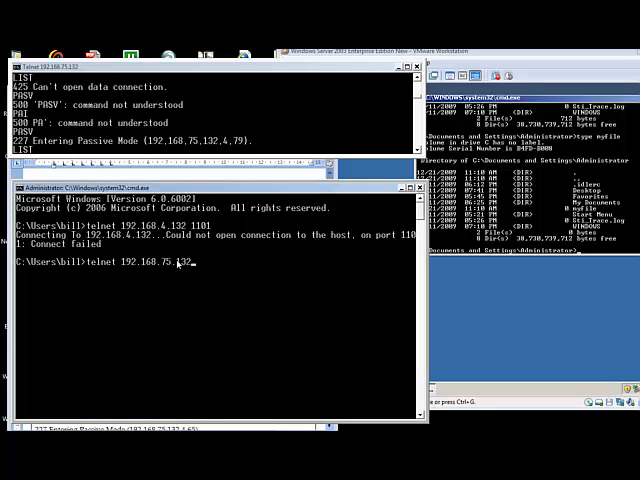
{"action": "type", "text": "1103"}
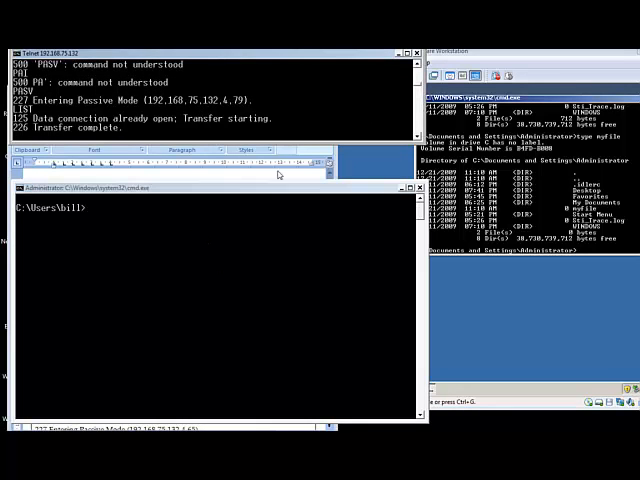
{"action": "mouse_move", "coordinate": [335, 87]}
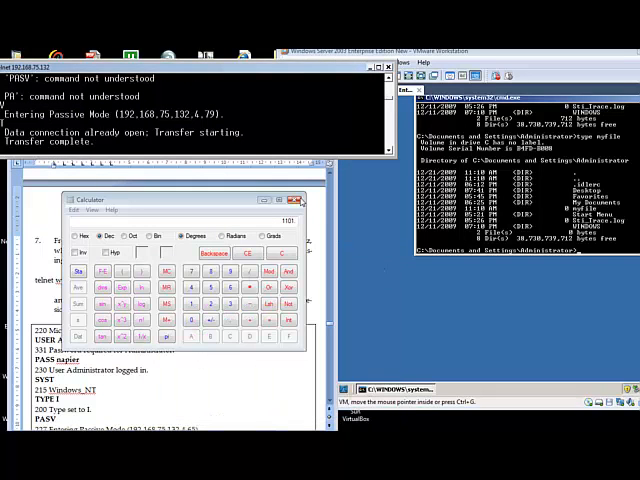
- Close the calculator and scroll the lab sheet to the Port = 4*256+63 section and step 8
{"action": "left_click", "coordinate": [302, 200]}
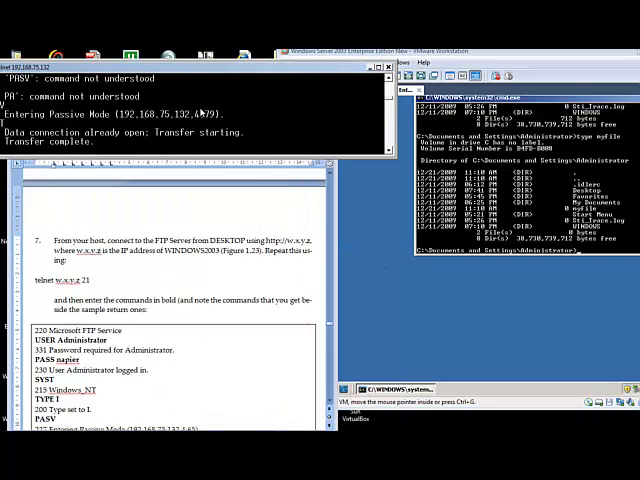
{"action": "mouse_move", "coordinate": [197, 117]}
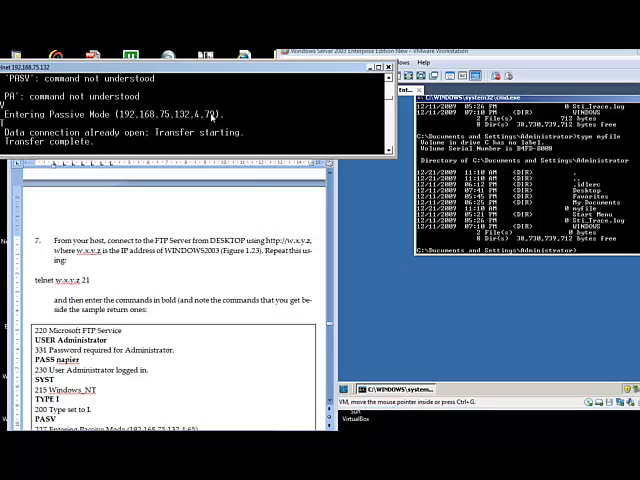
{"action": "mouse_move", "coordinate": [207, 275]}
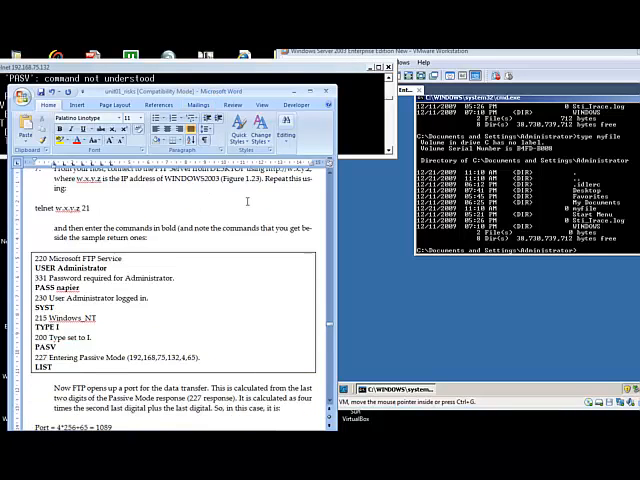
{"action": "scroll", "scroll_direction": "down", "scroll_amount": 3}
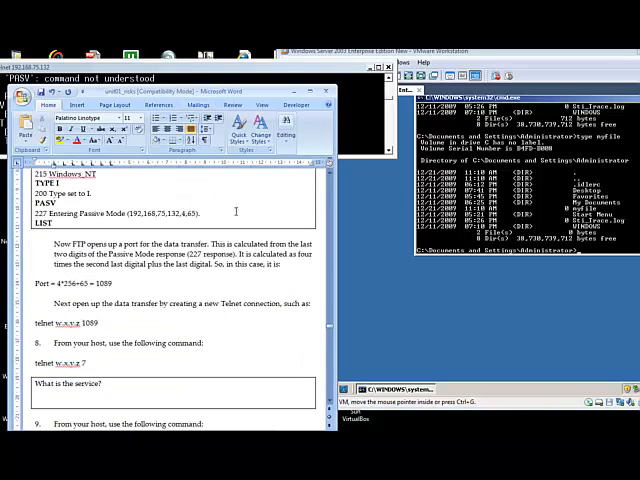
{"action": "scroll", "scroll_direction": "down", "scroll_amount": 3}
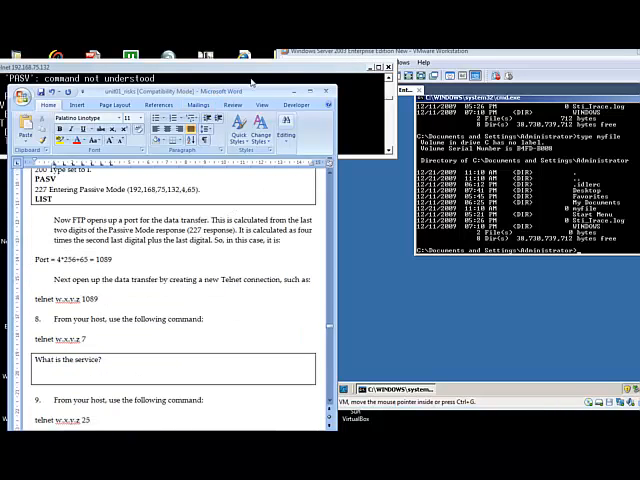